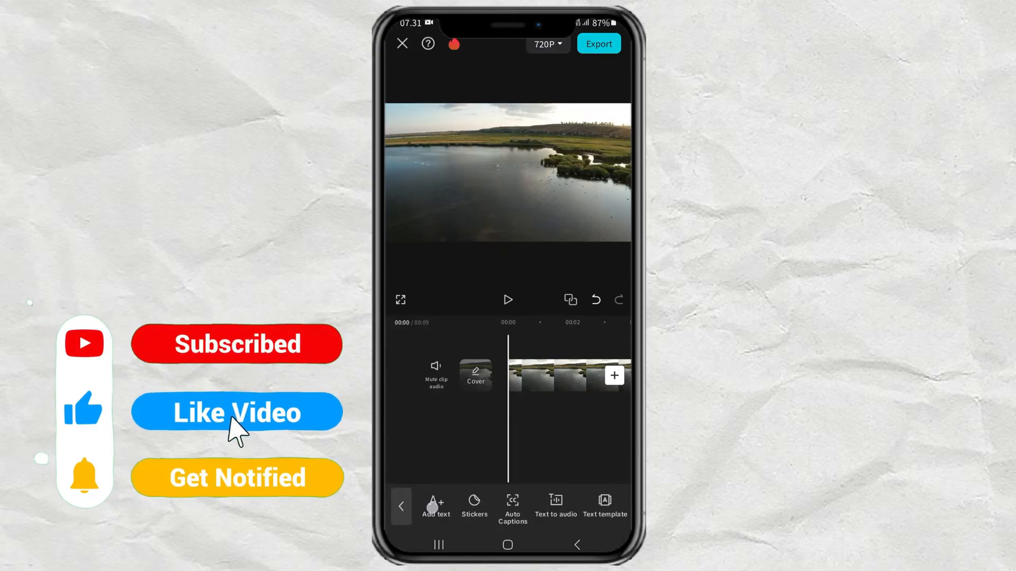
# Add a white text layer reading MAKE over the lake video.
pyautogui.click(435, 507)
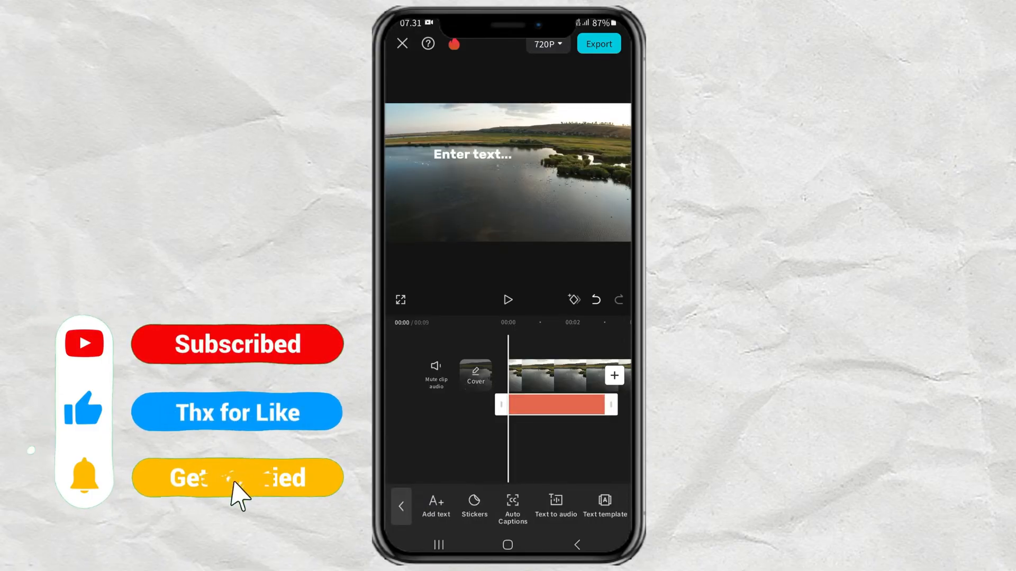
pyautogui.click(435, 506)
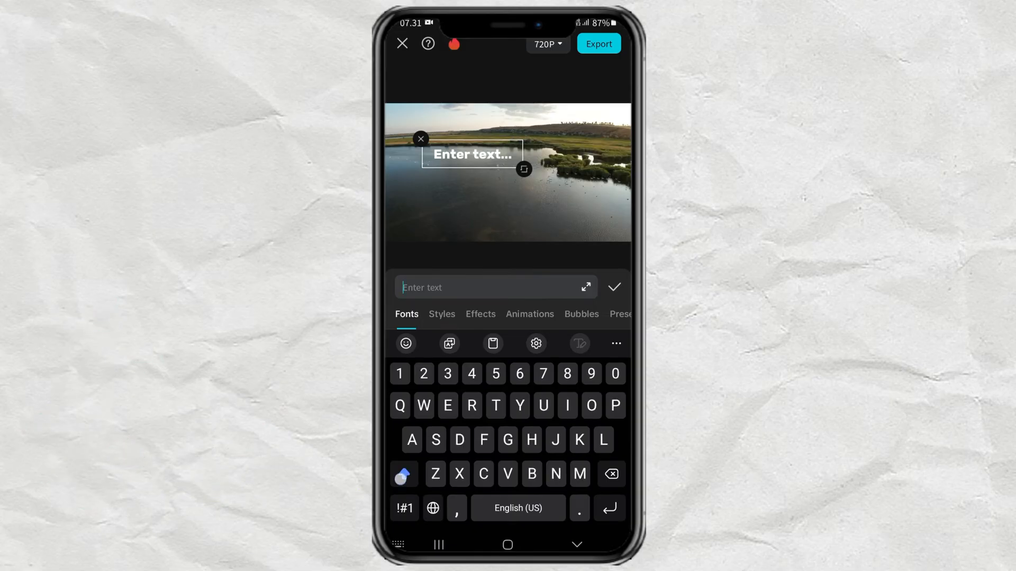
pyautogui.write('MAKE')
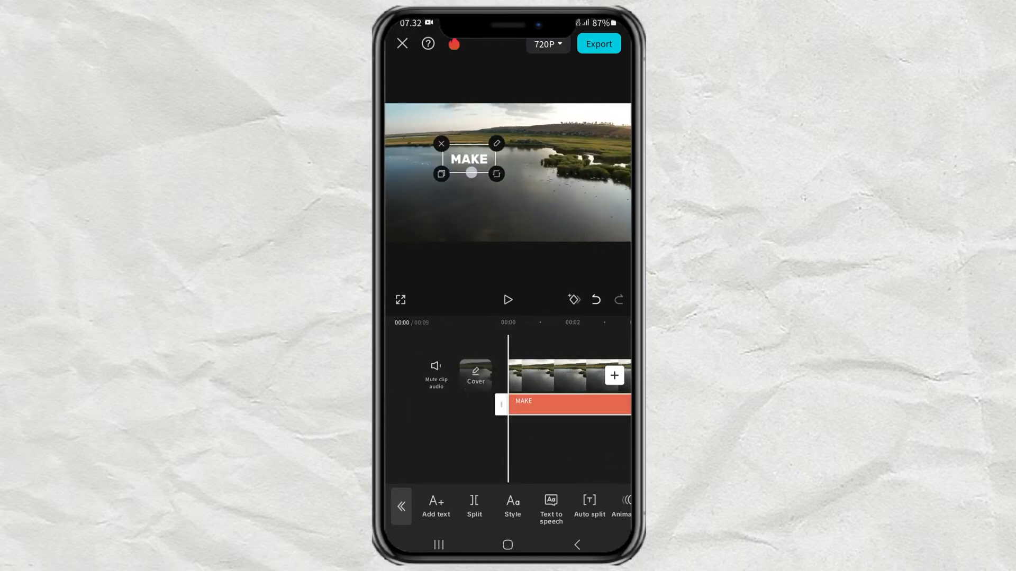
# Move MAKE to the left, duplicate it and start editing the copy's wording.
pyautogui.moveTo(470, 158); pyautogui.dragTo(427, 205)
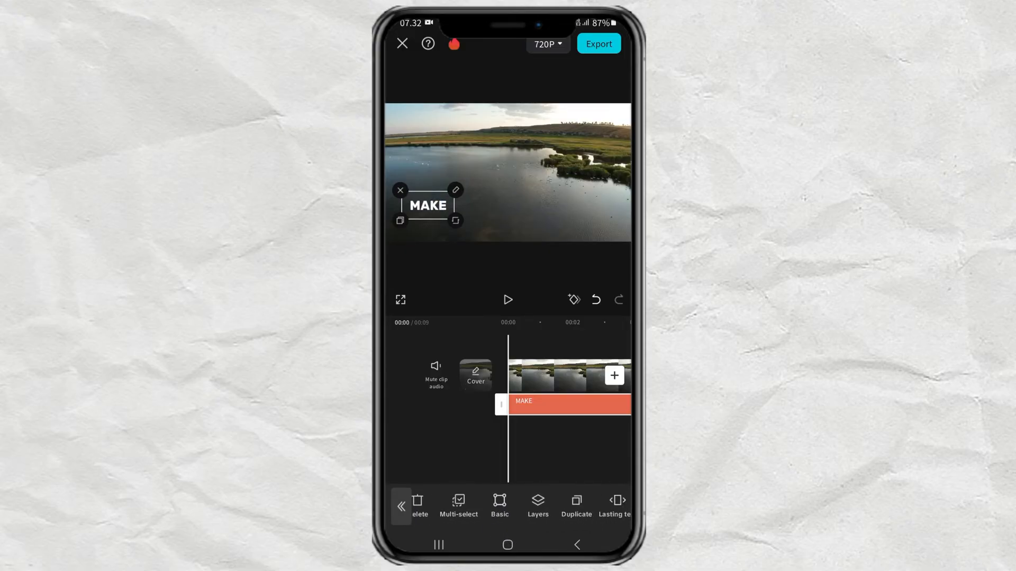
pyautogui.click(576, 506)
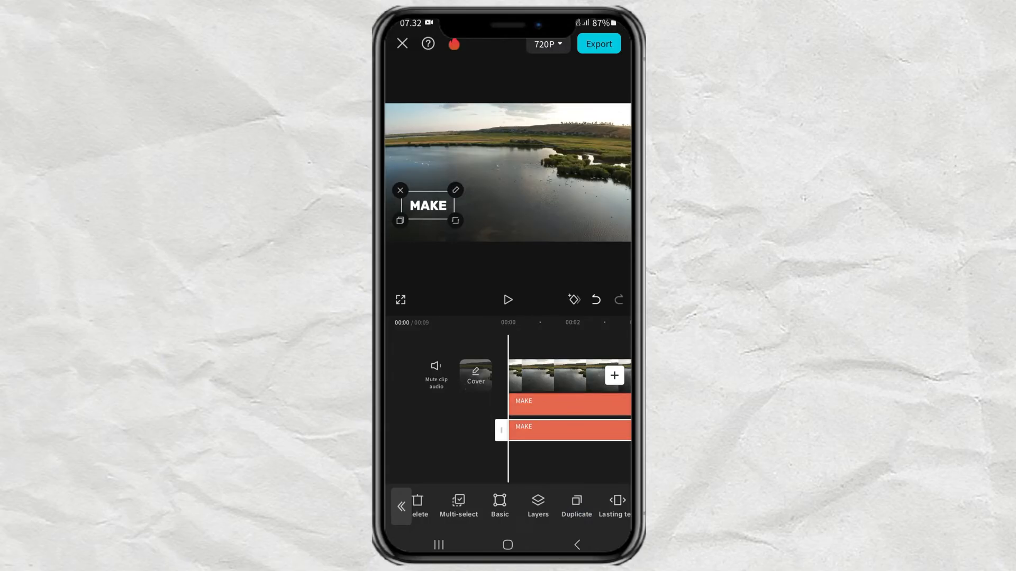
pyautogui.click(455, 190)
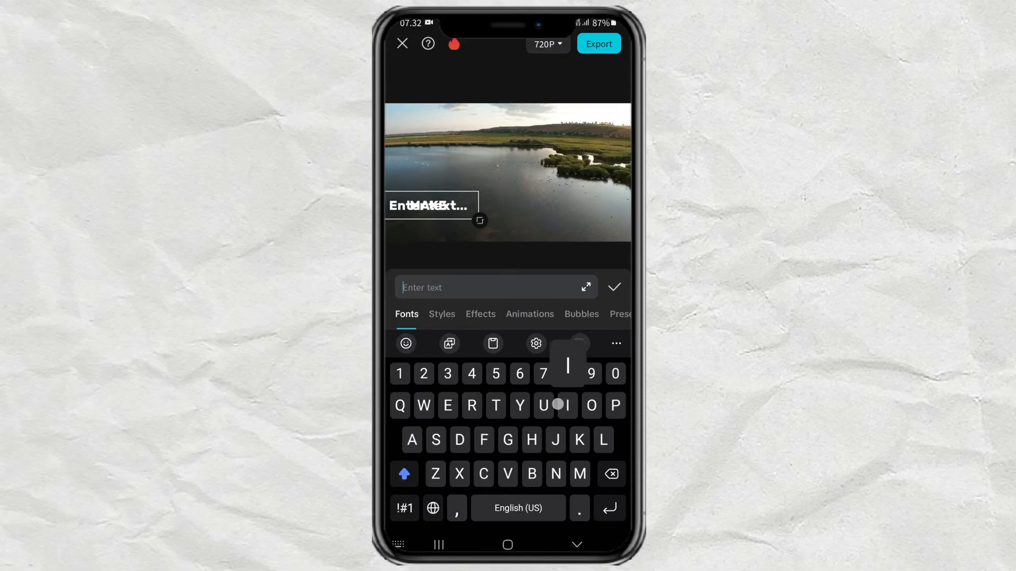
# Set the copy to IT at right and add a third layer SIMPLE at upper left.
pyautogui.click(614, 287)
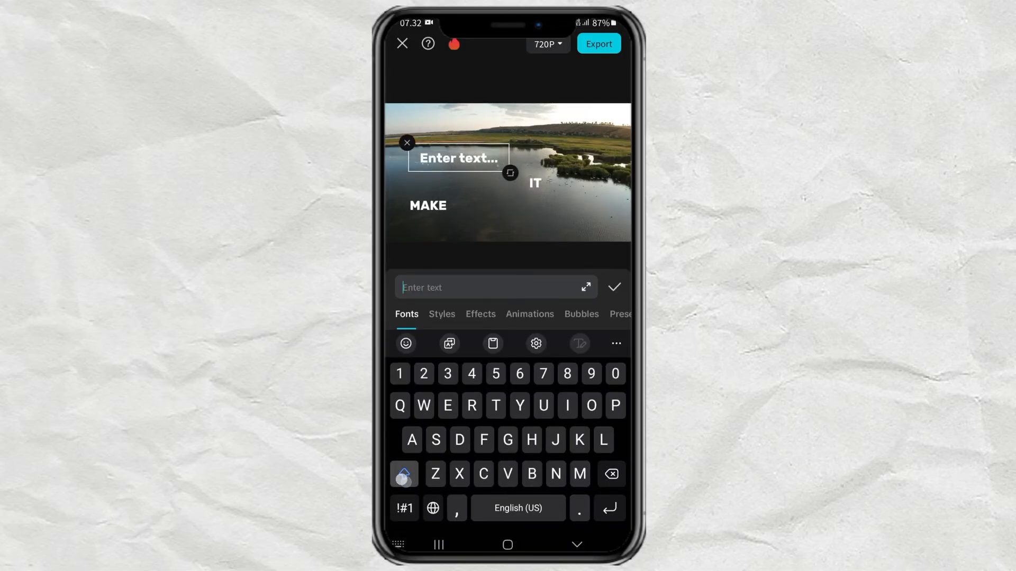
pyautogui.click(614, 286)
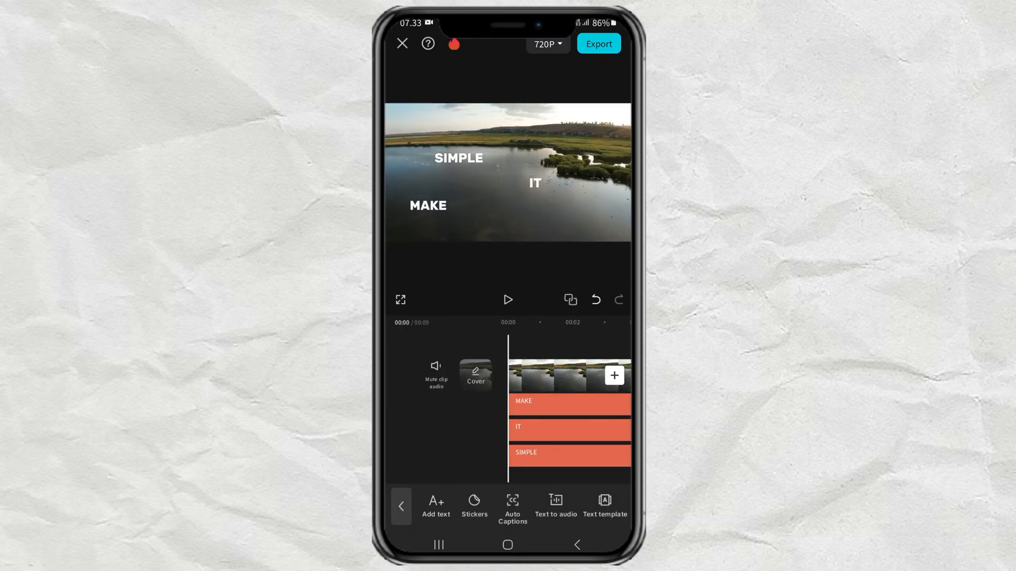
# Keyframe MAKE to grow and slide off lower left, then begin animating IT.
pyautogui.click(508, 300)
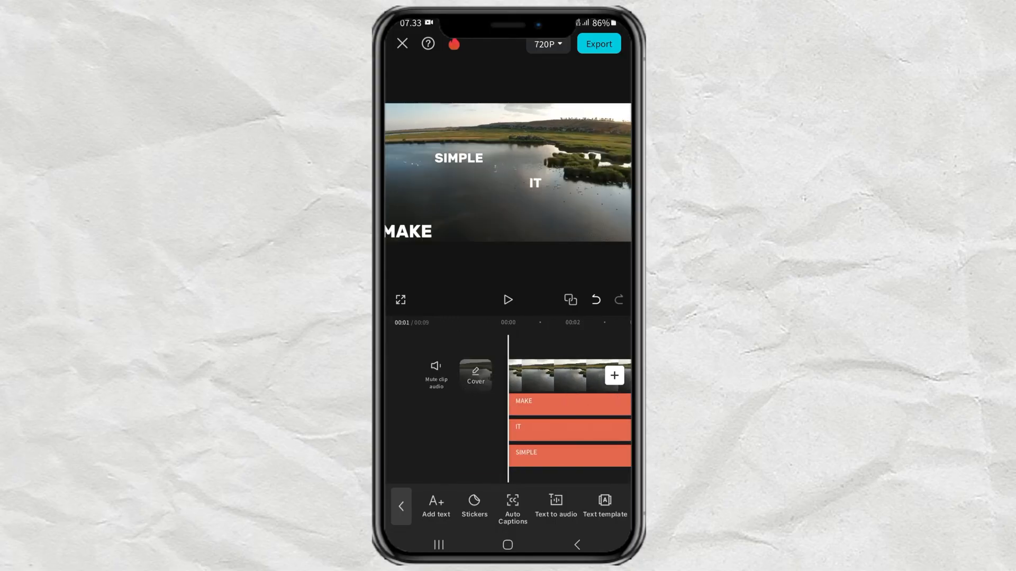
pyautogui.click(570, 428)
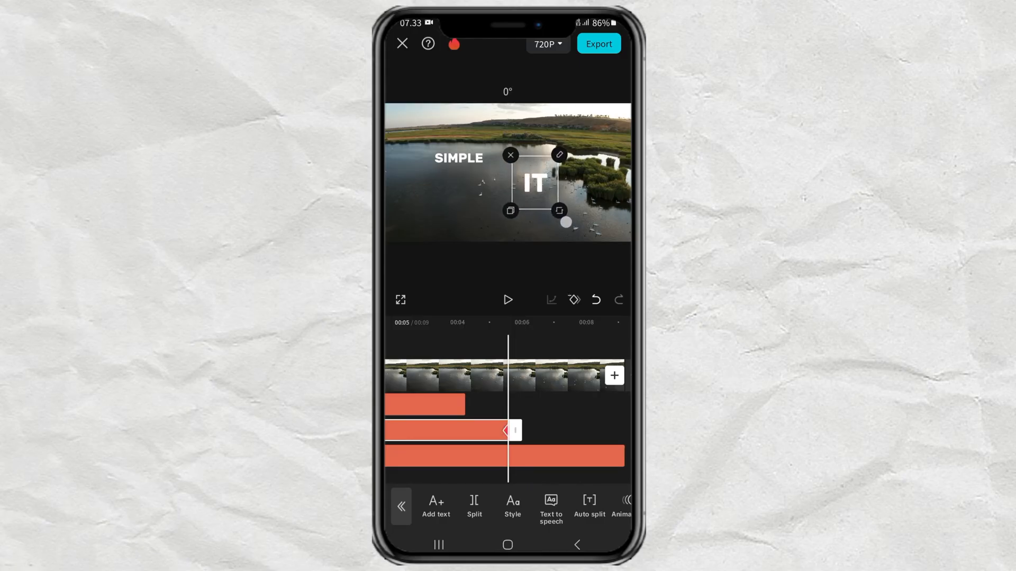
# Keyframe IT and SIMPLE to enlarge and fly off-screen, then preview from the start.
pyautogui.moveTo(565, 222); pyautogui.dragTo(570, 228)
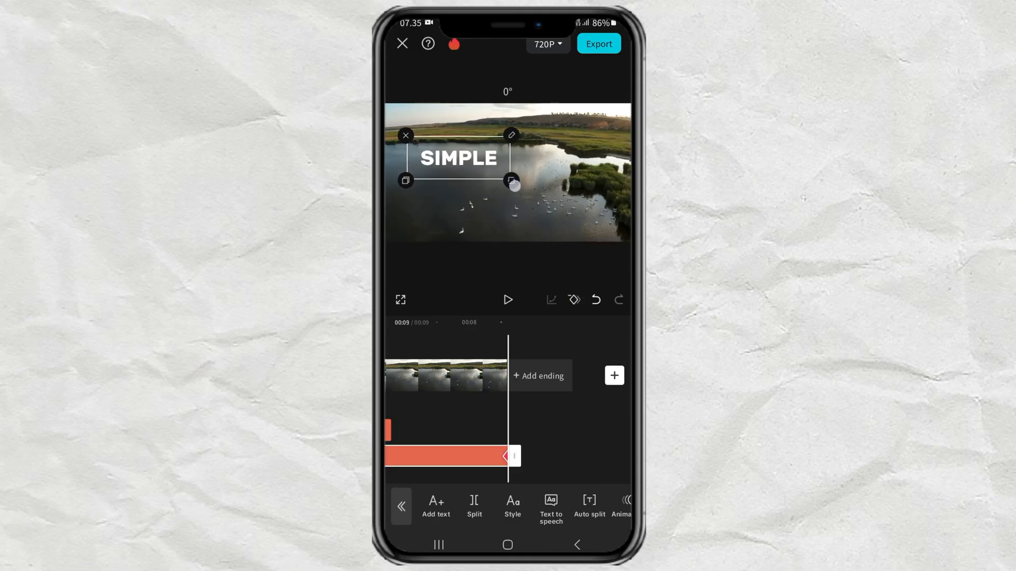
pyautogui.moveTo(459, 159); pyautogui.dragTo(447, 180)
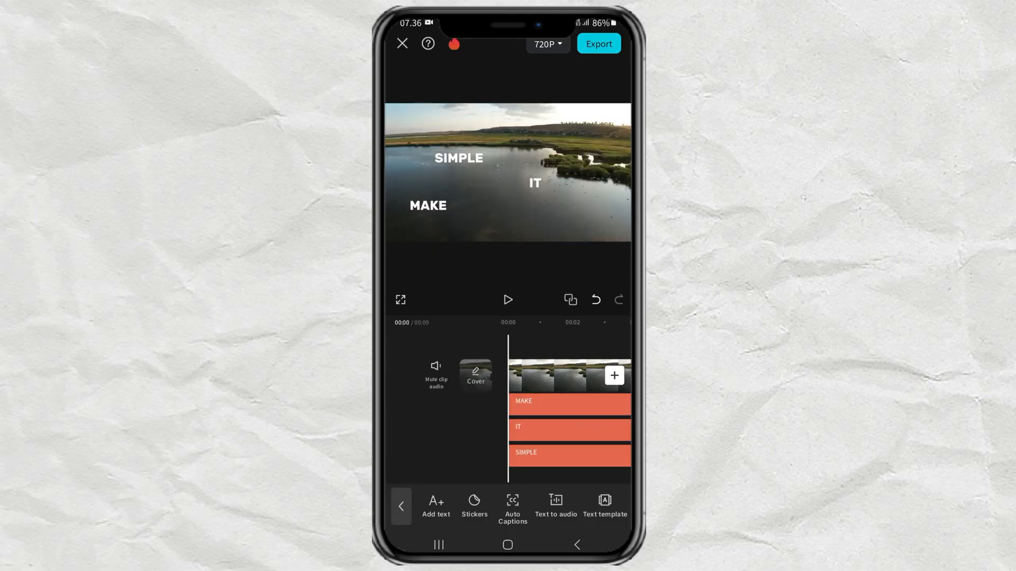
pyautogui.click(508, 300)
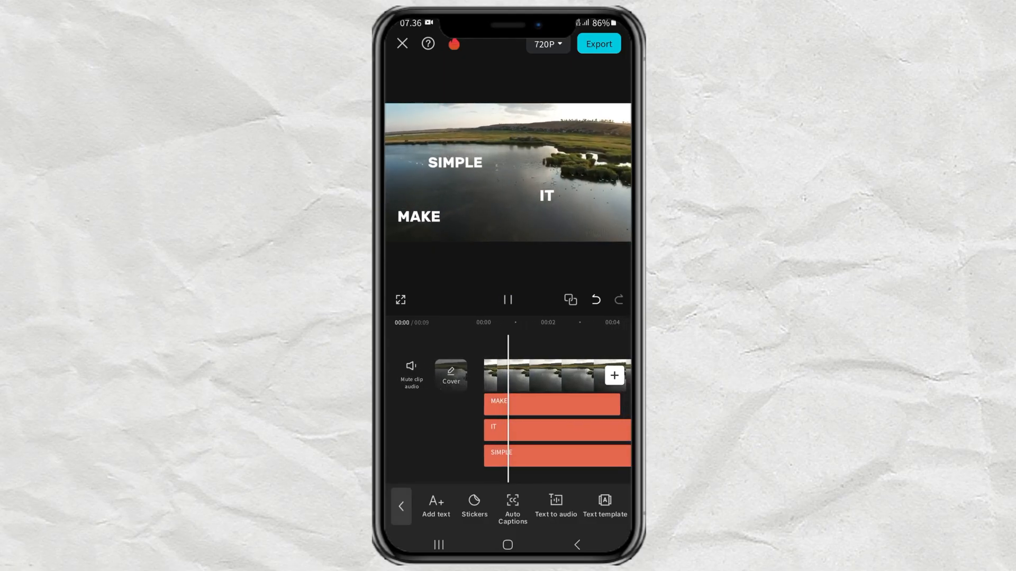